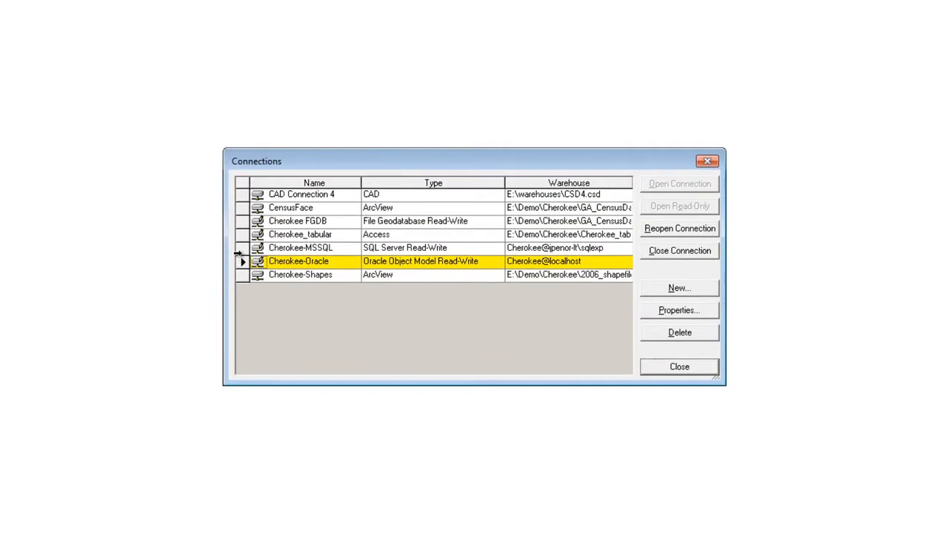
Step: Review the CAD Connection 4 and Cherokee FGDB warehouse connections, then dismiss the Connections list
left_click(301, 194)
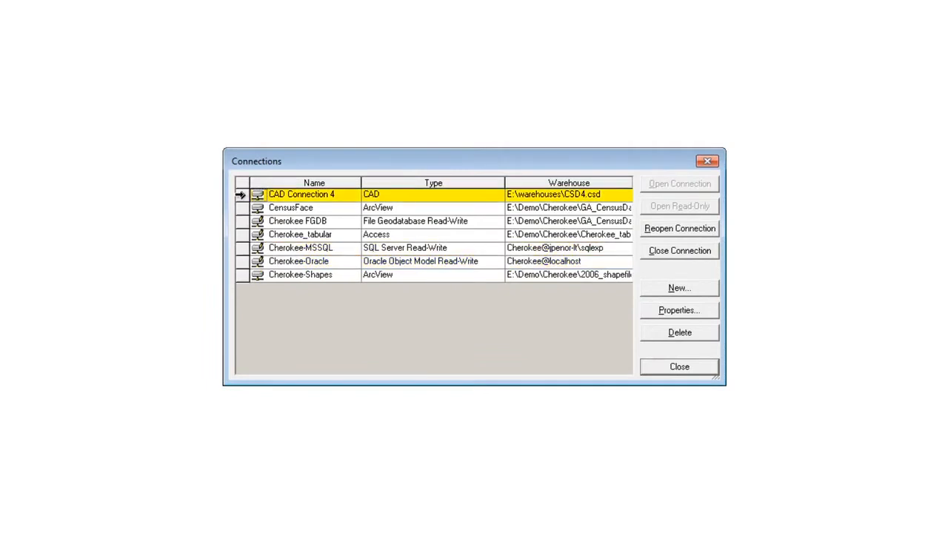
left_click(299, 274)
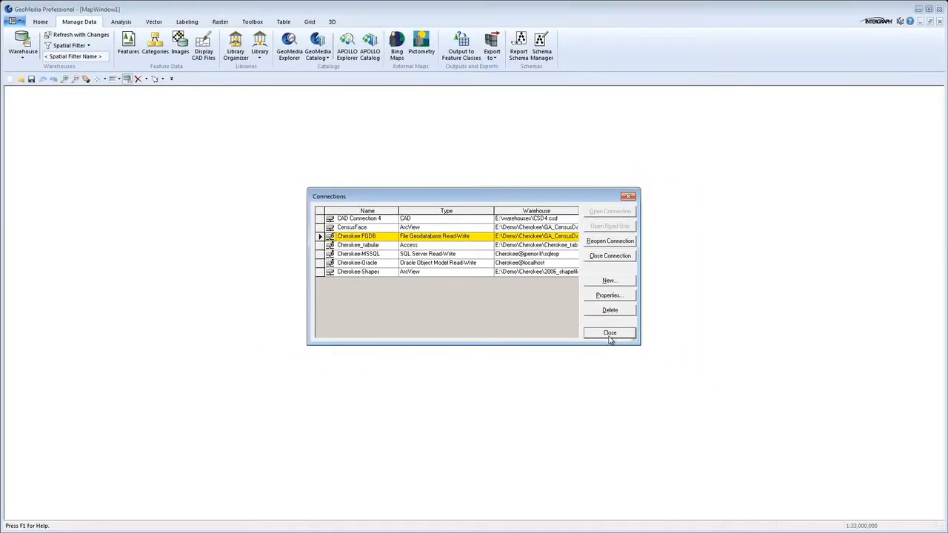
left_click(610, 332)
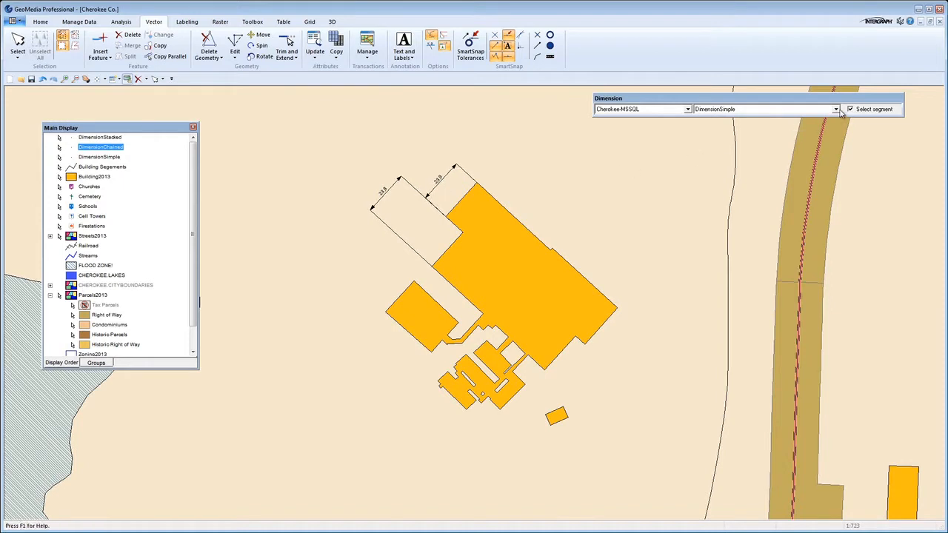
Step: Place DimensionChained dimension lines along the building's upper-right edges
left_click(764, 110)
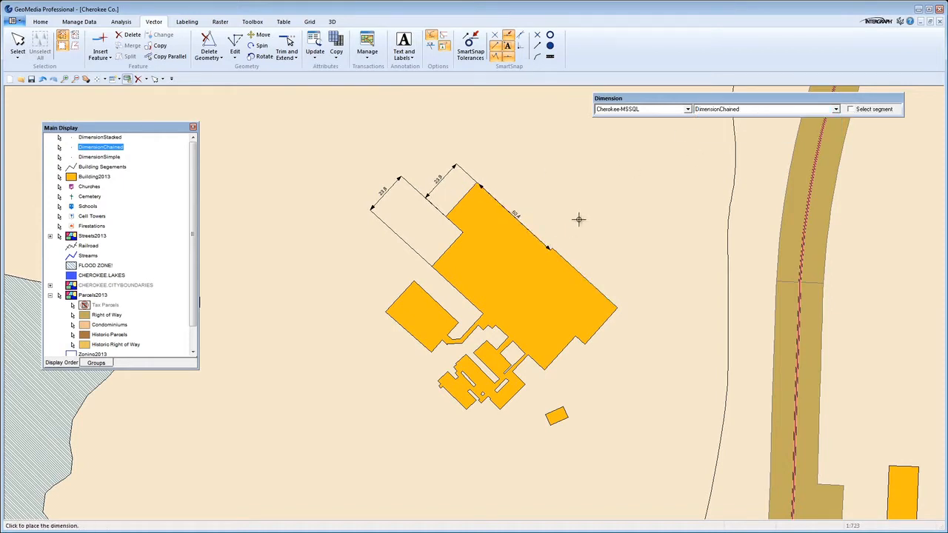
left_click(621, 307)
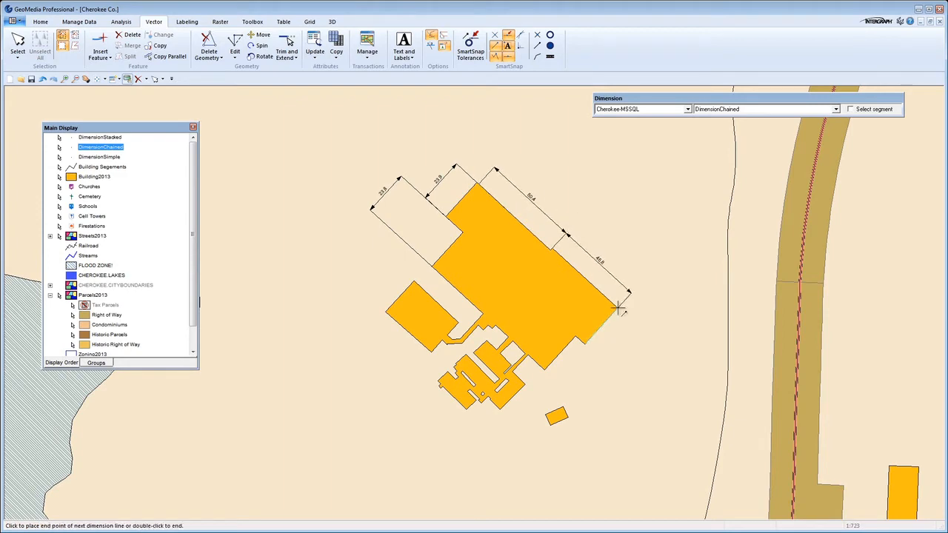
left_click(251, 20)
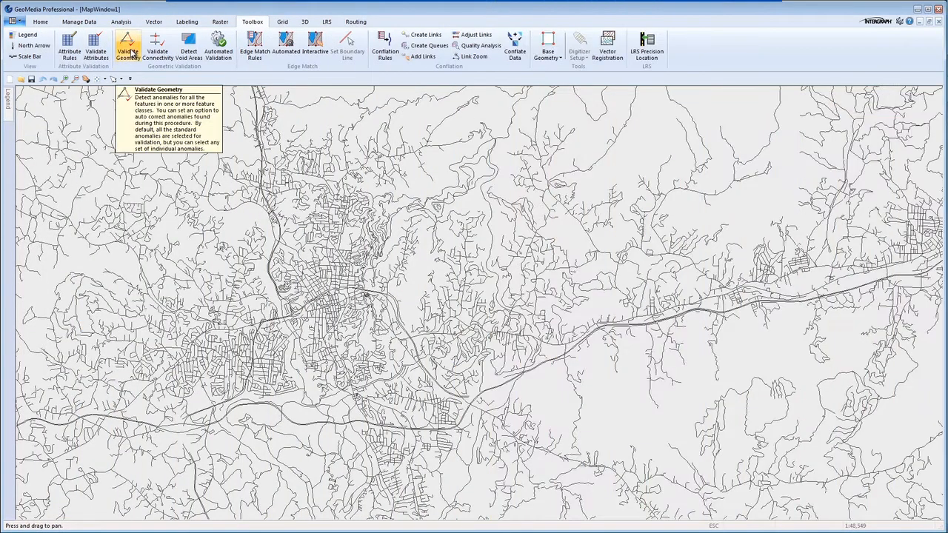
Step: Start Validate Geometry from the Toolbox and choose the road map's input feature classes
left_click(127, 45)
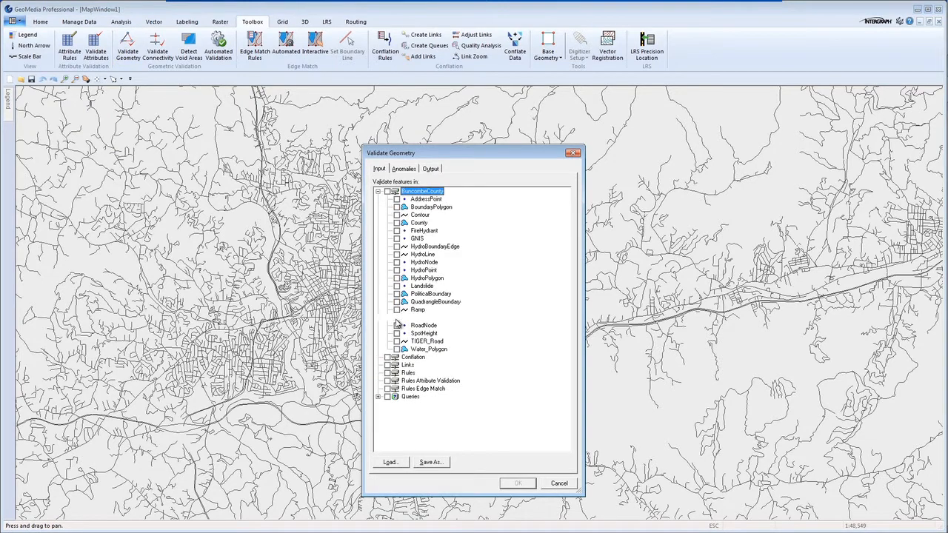
left_click(403, 169)
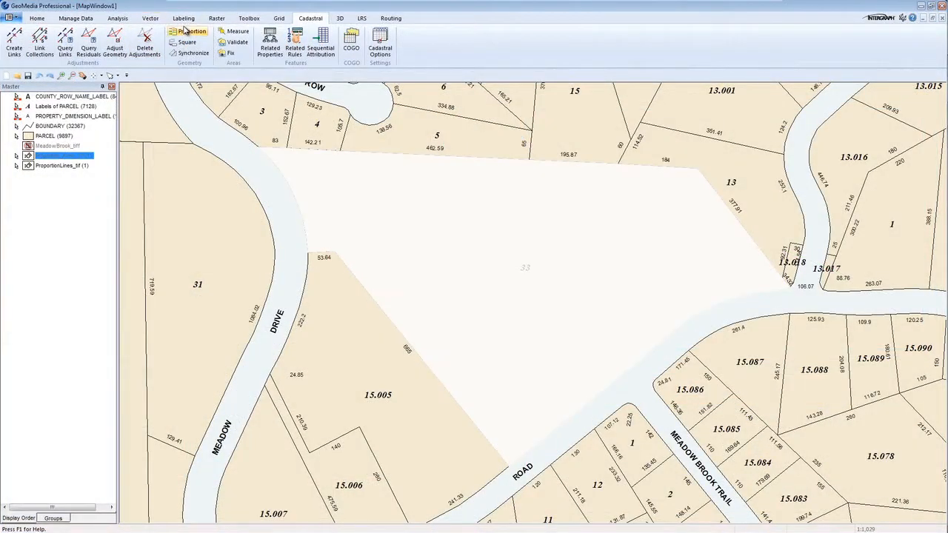
Step: Proportion the blank parcel's road frontage into four lots, preview the split and apply it
left_click(191, 31)
type("200")
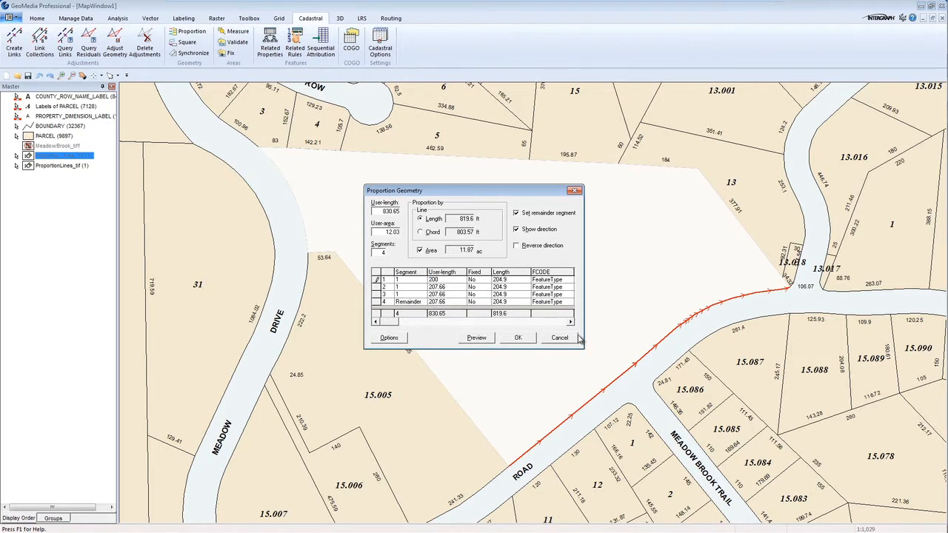
left_click_drag(394, 189, 190, 280)
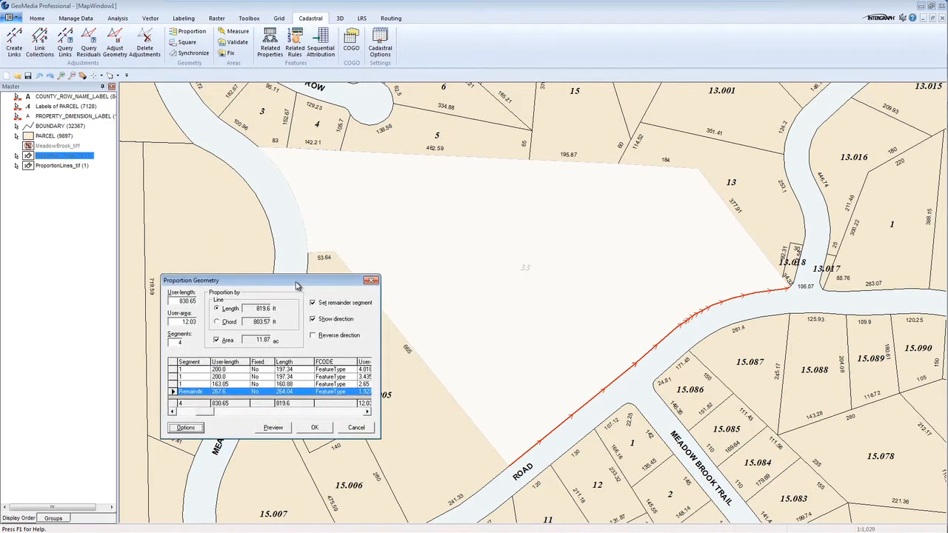
left_click(272, 427)
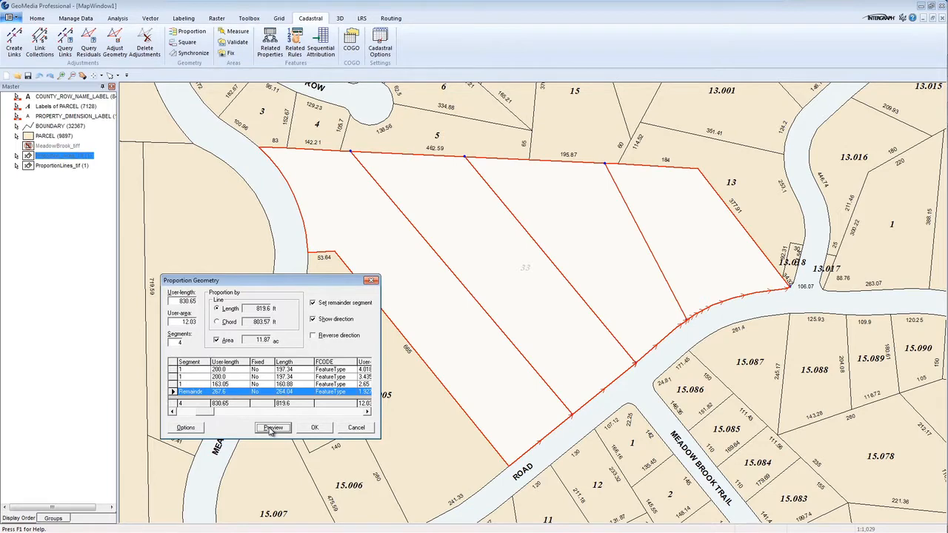
left_click(273, 427)
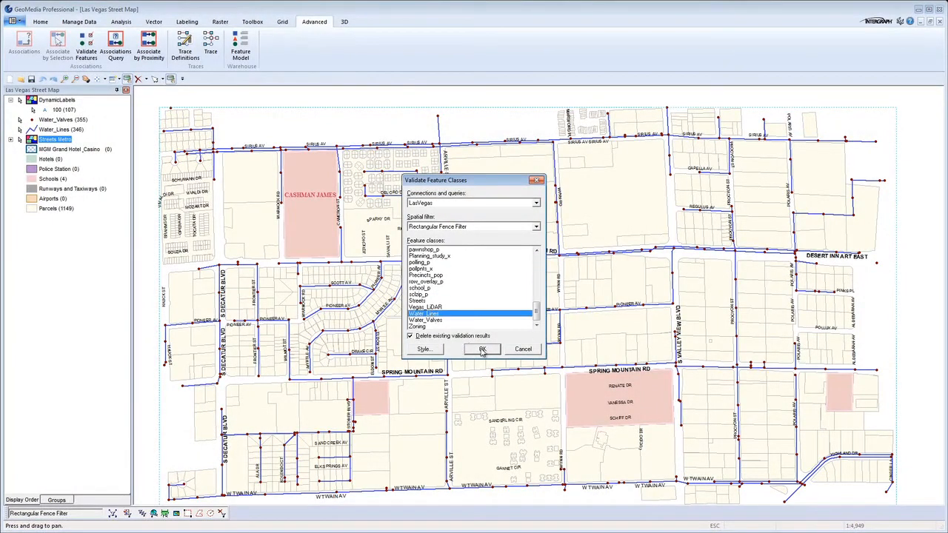
Step: Run Validate Feature Classes on Water_Lines within the Rectangular Fence Filter
left_click(481, 350)
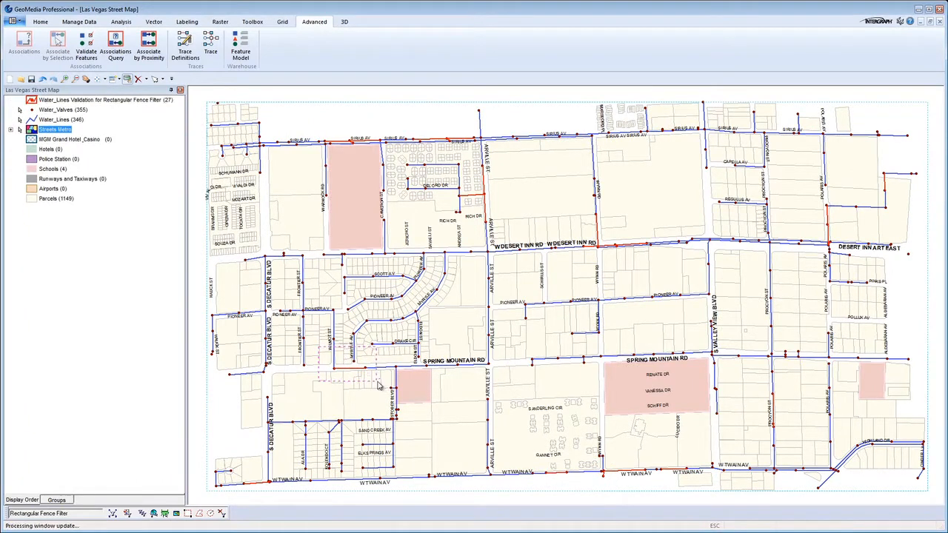